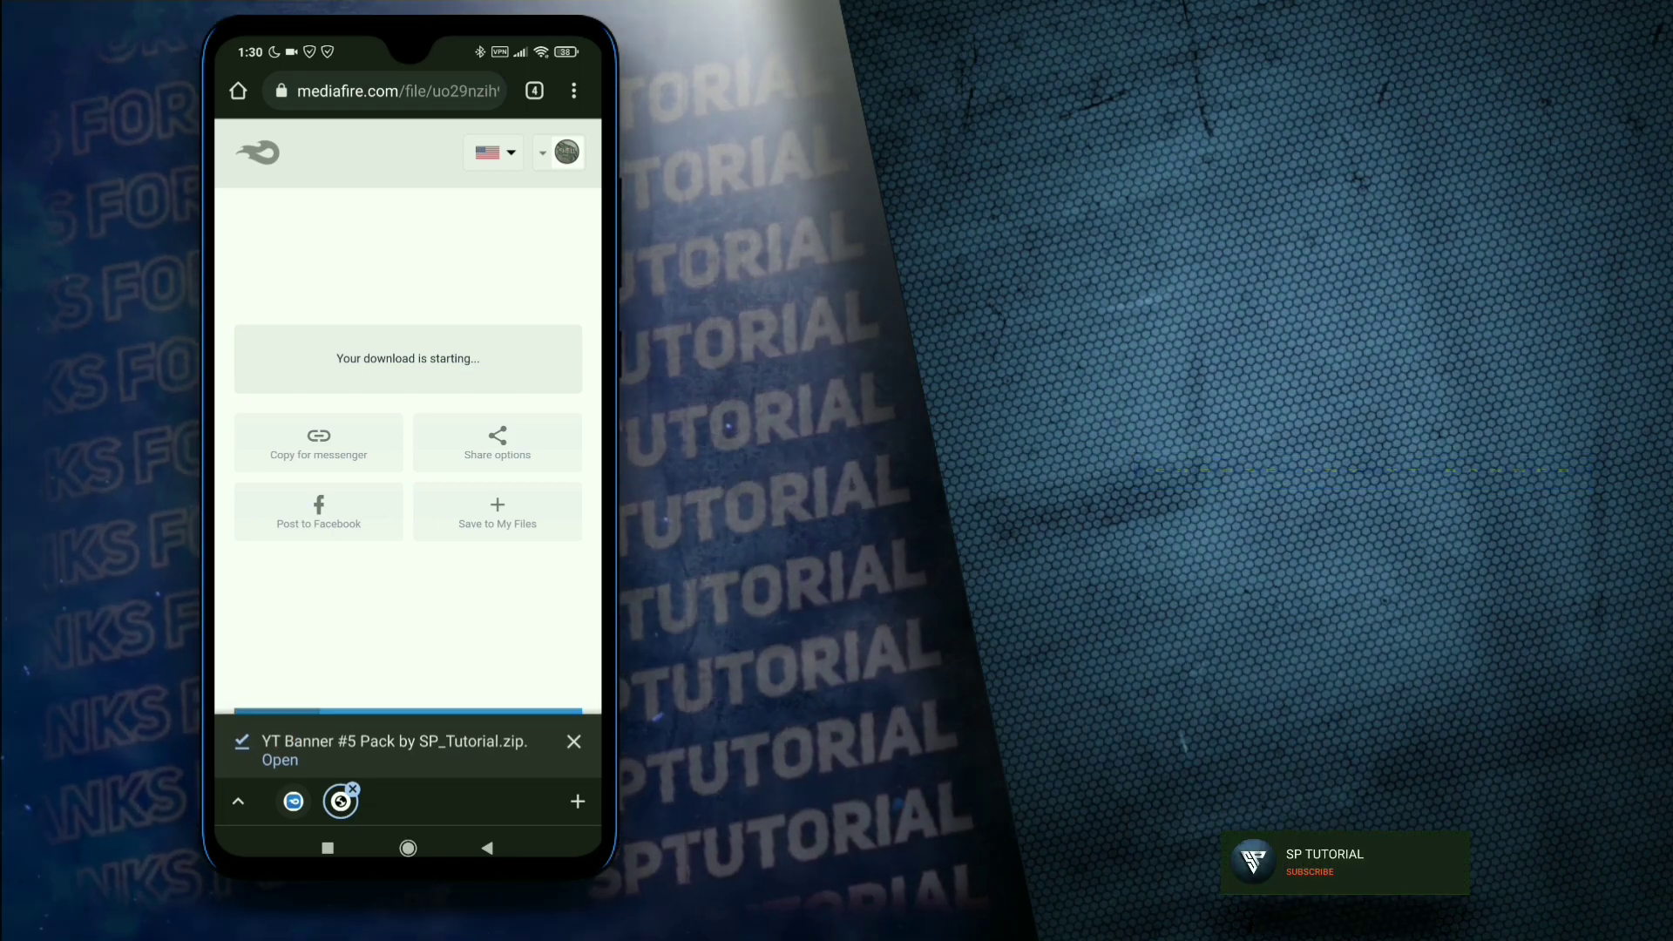
- Extract the password-protected YT Banner #5 Pack zip into the Download folder
{"action": "left_click", "coordinate": [279, 760]}
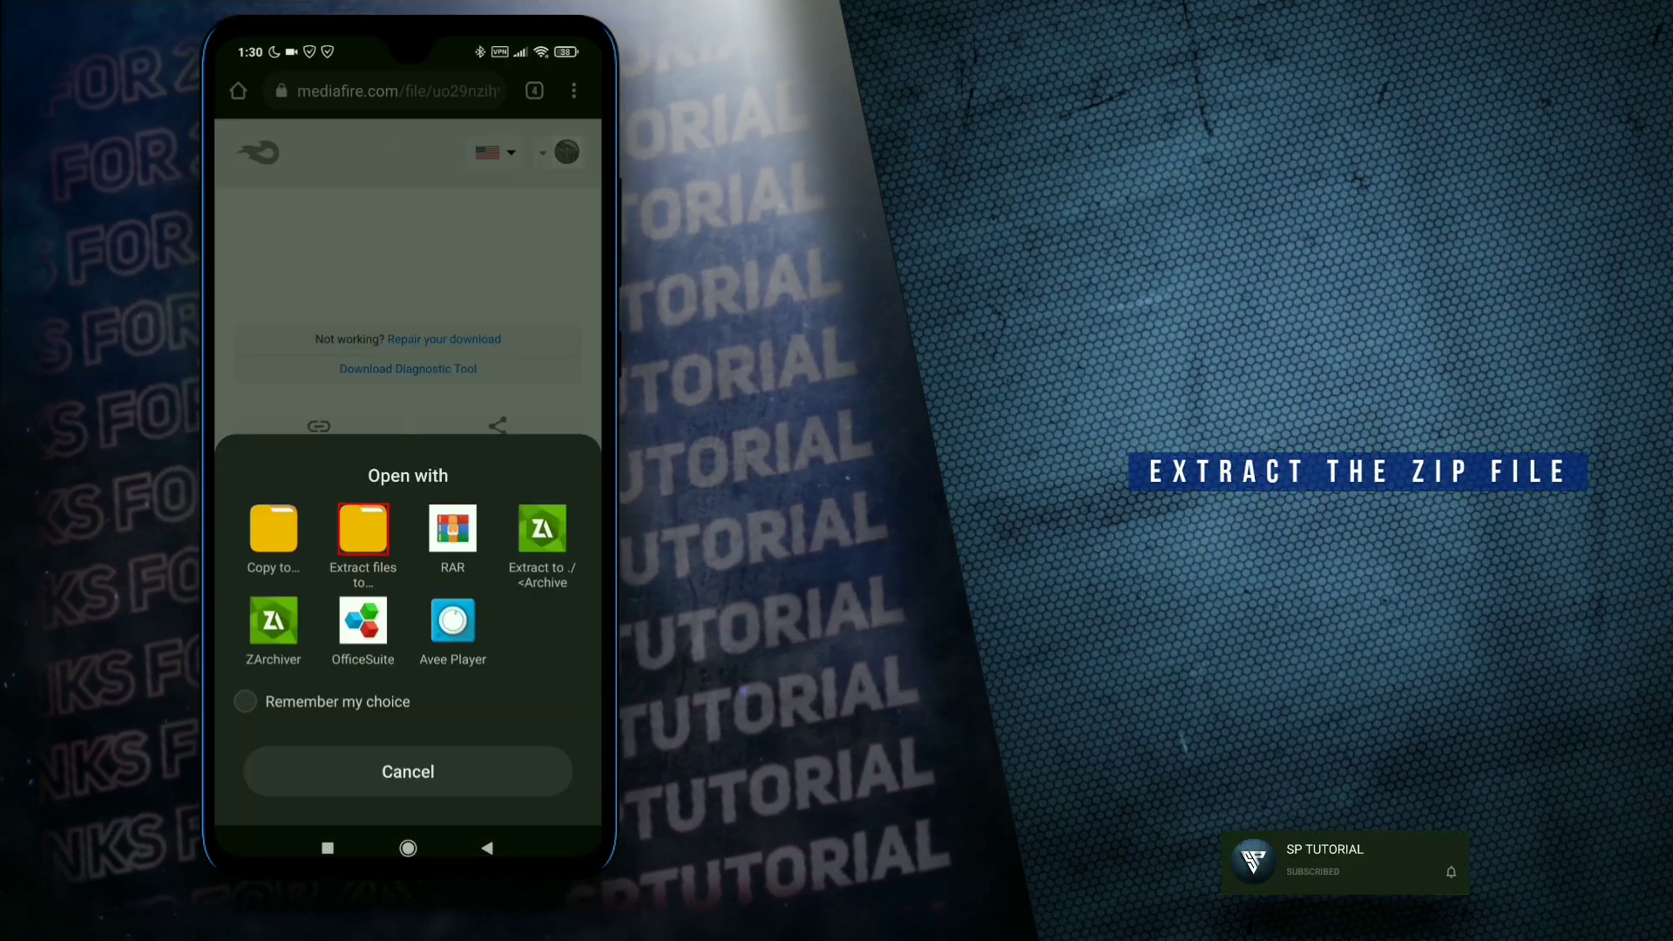
{"action": "left_click", "coordinate": [362, 539]}
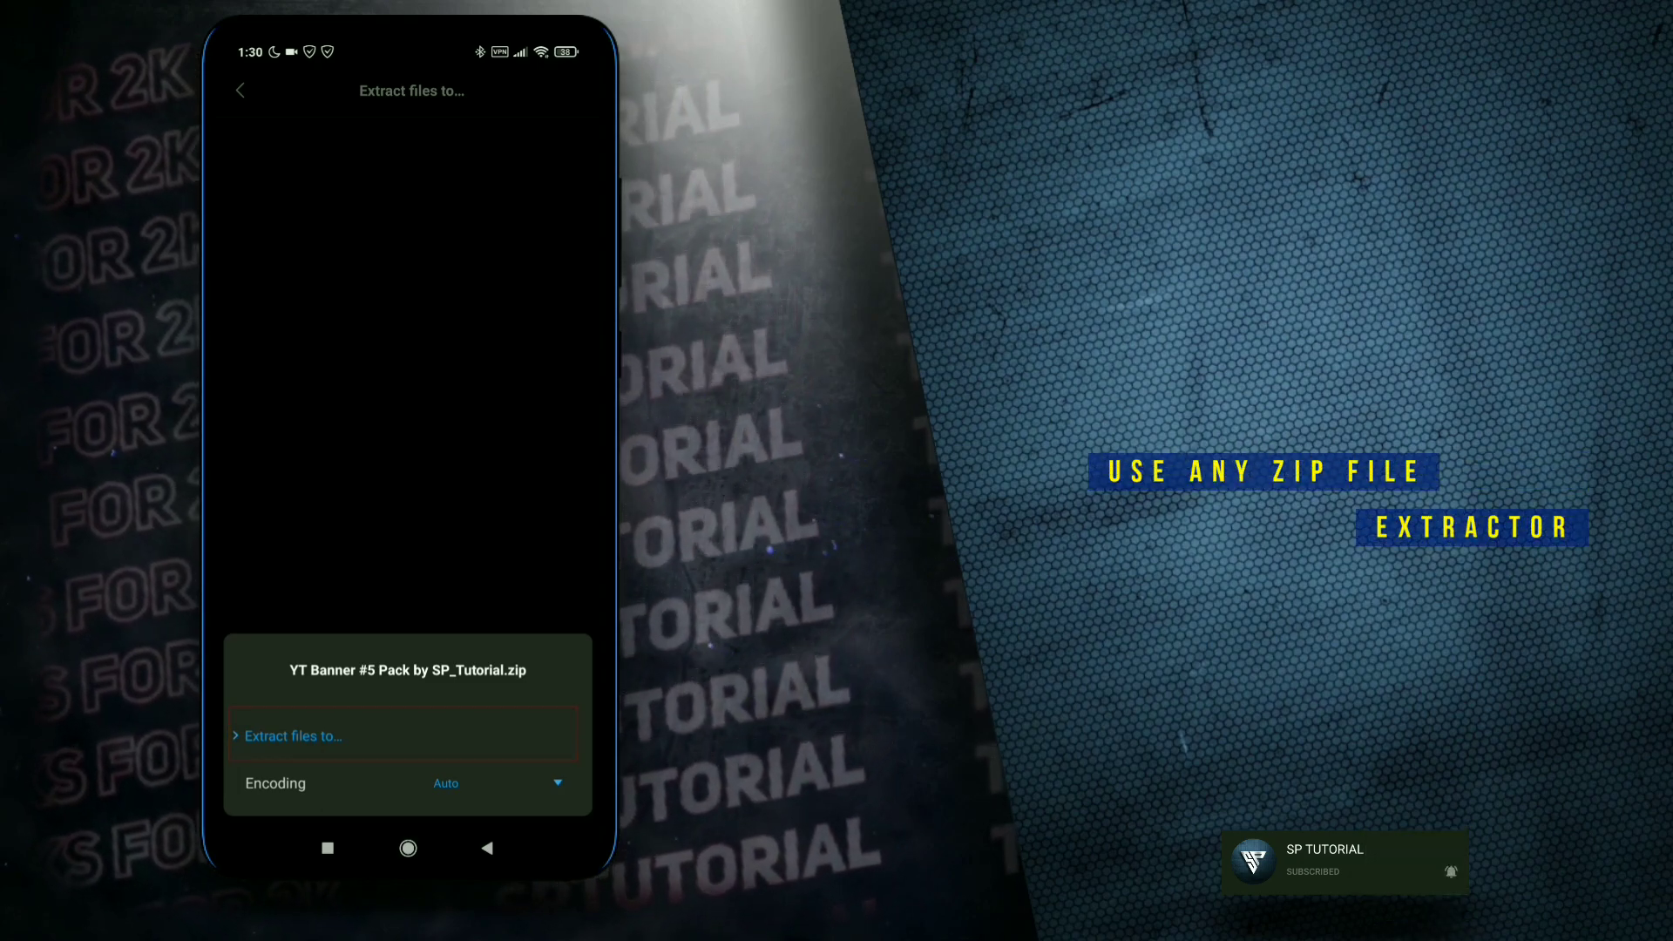
{"action": "left_click", "coordinate": [291, 735]}
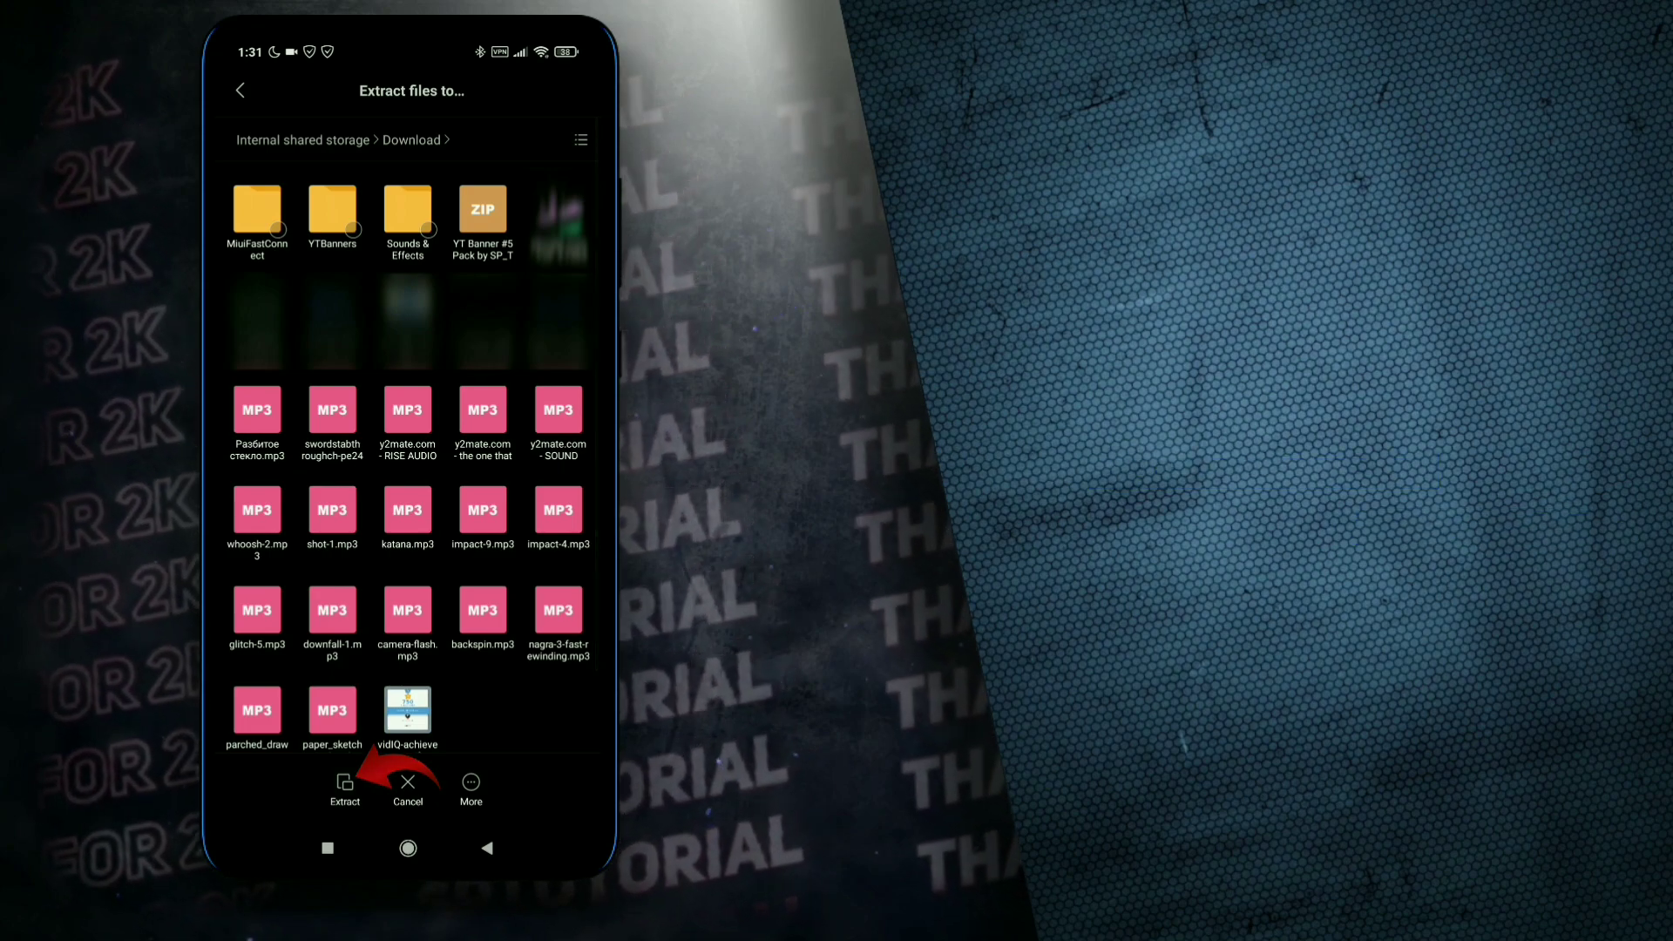
{"action": "left_click", "coordinate": [345, 787]}
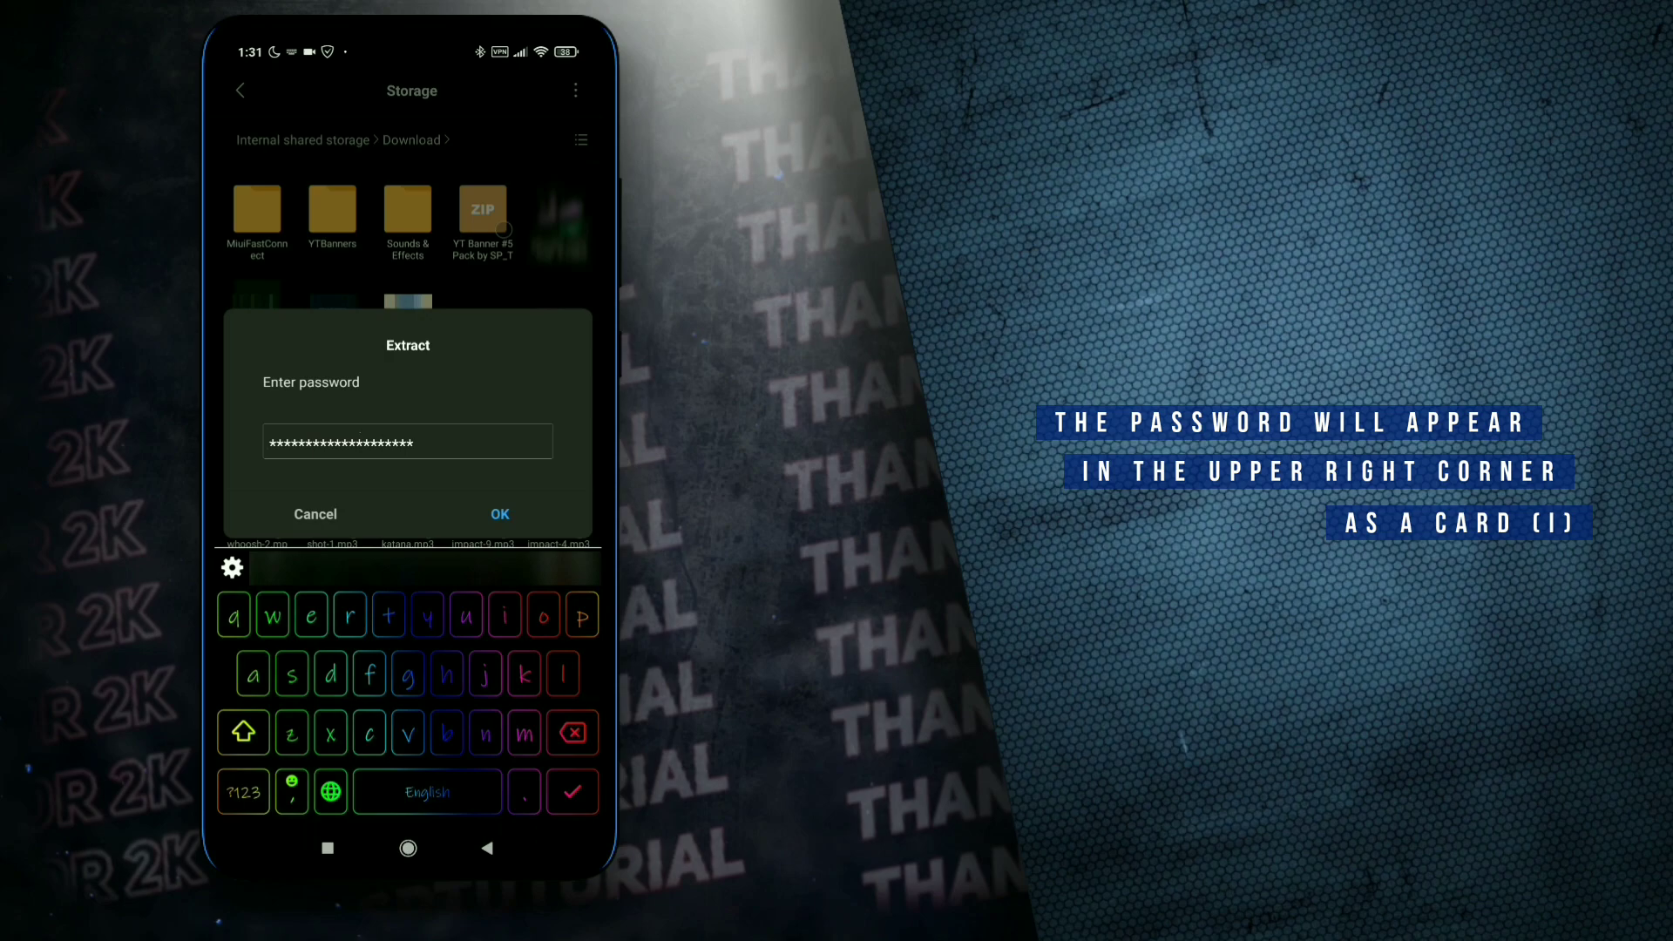
{"action": "left_click", "coordinate": [499, 514]}
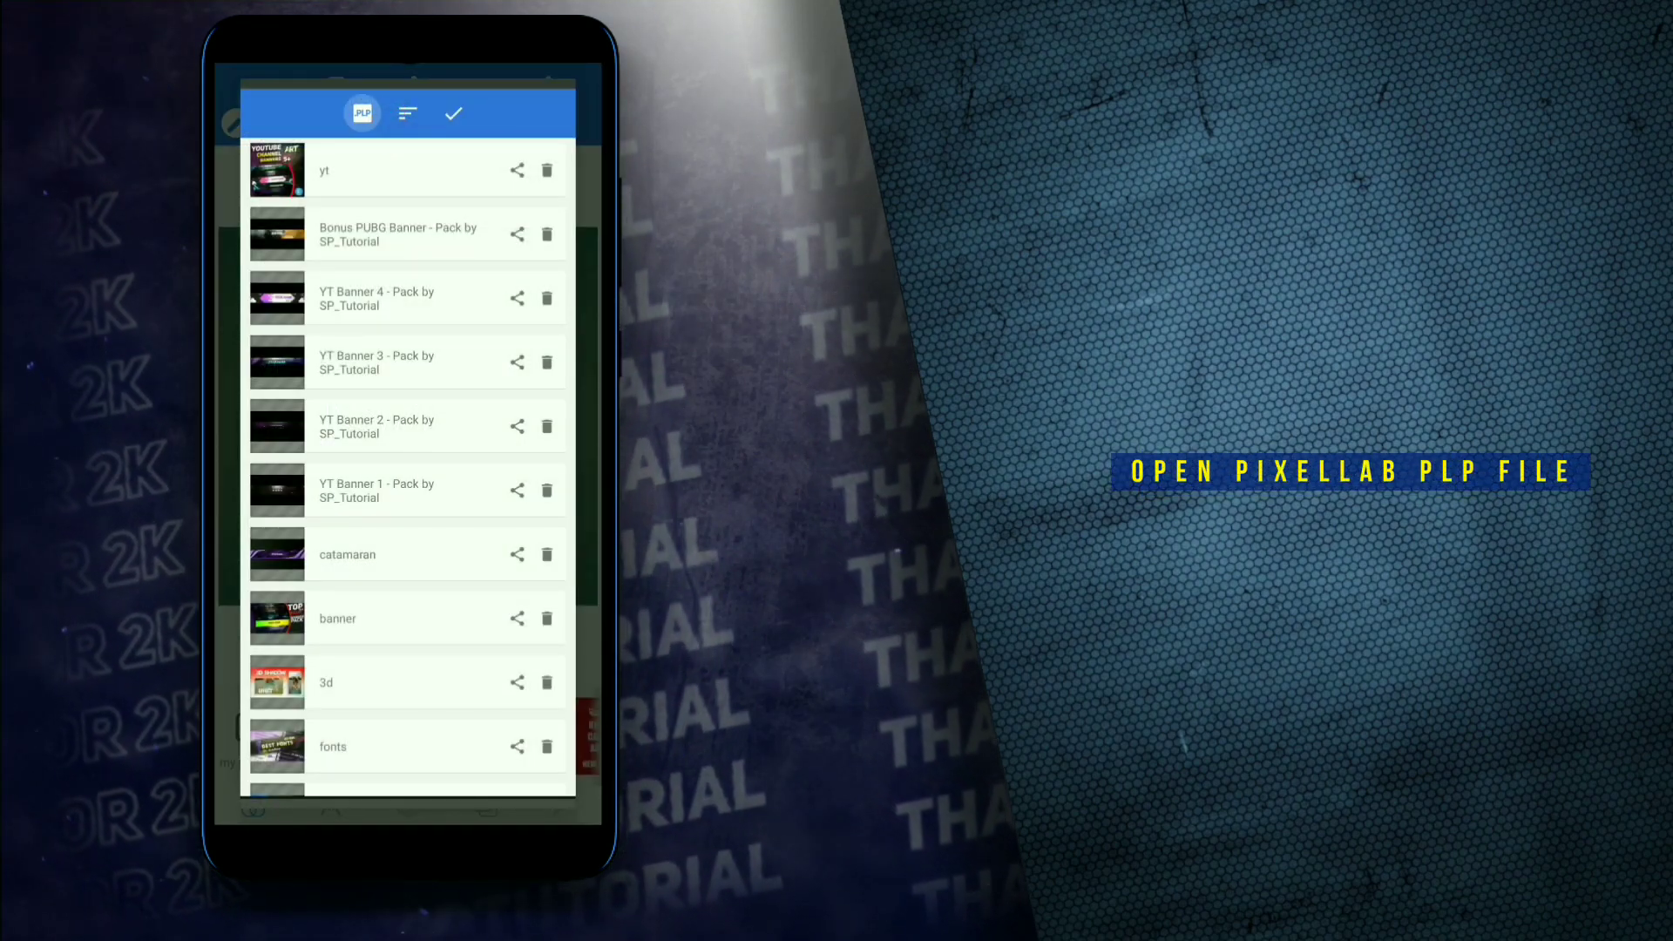
- Import and open the YT Banner 5 .plp file from the YT Banner #5 Pack folder
{"action": "left_click", "coordinate": [361, 113]}
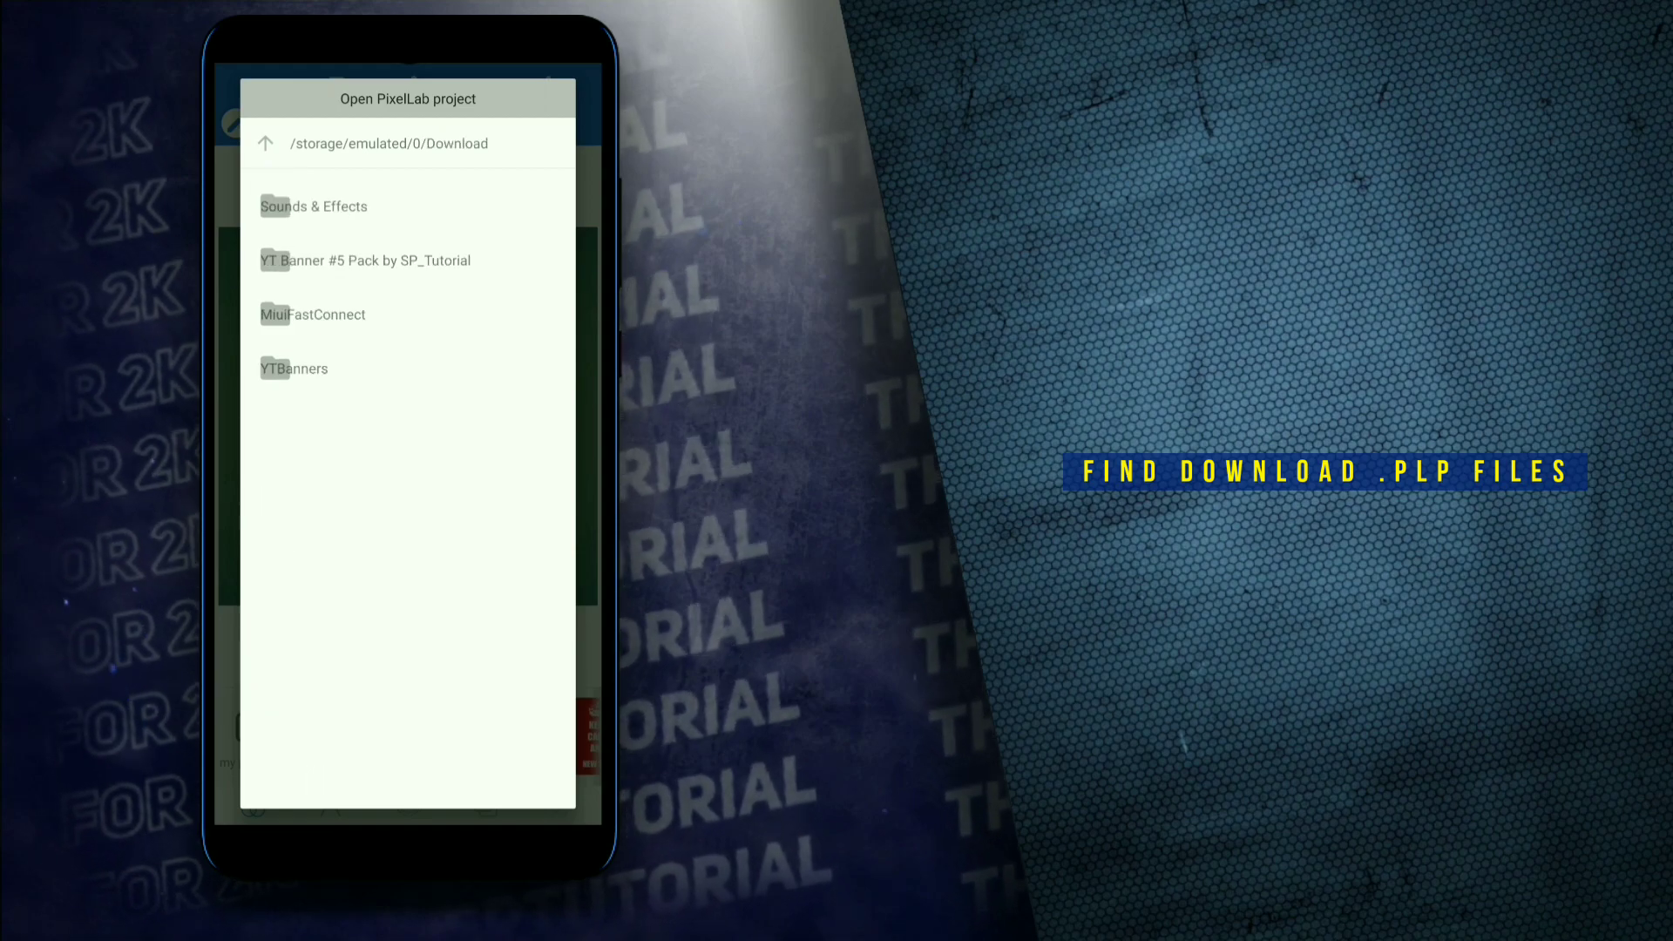
{"action": "left_click", "coordinate": [407, 260]}
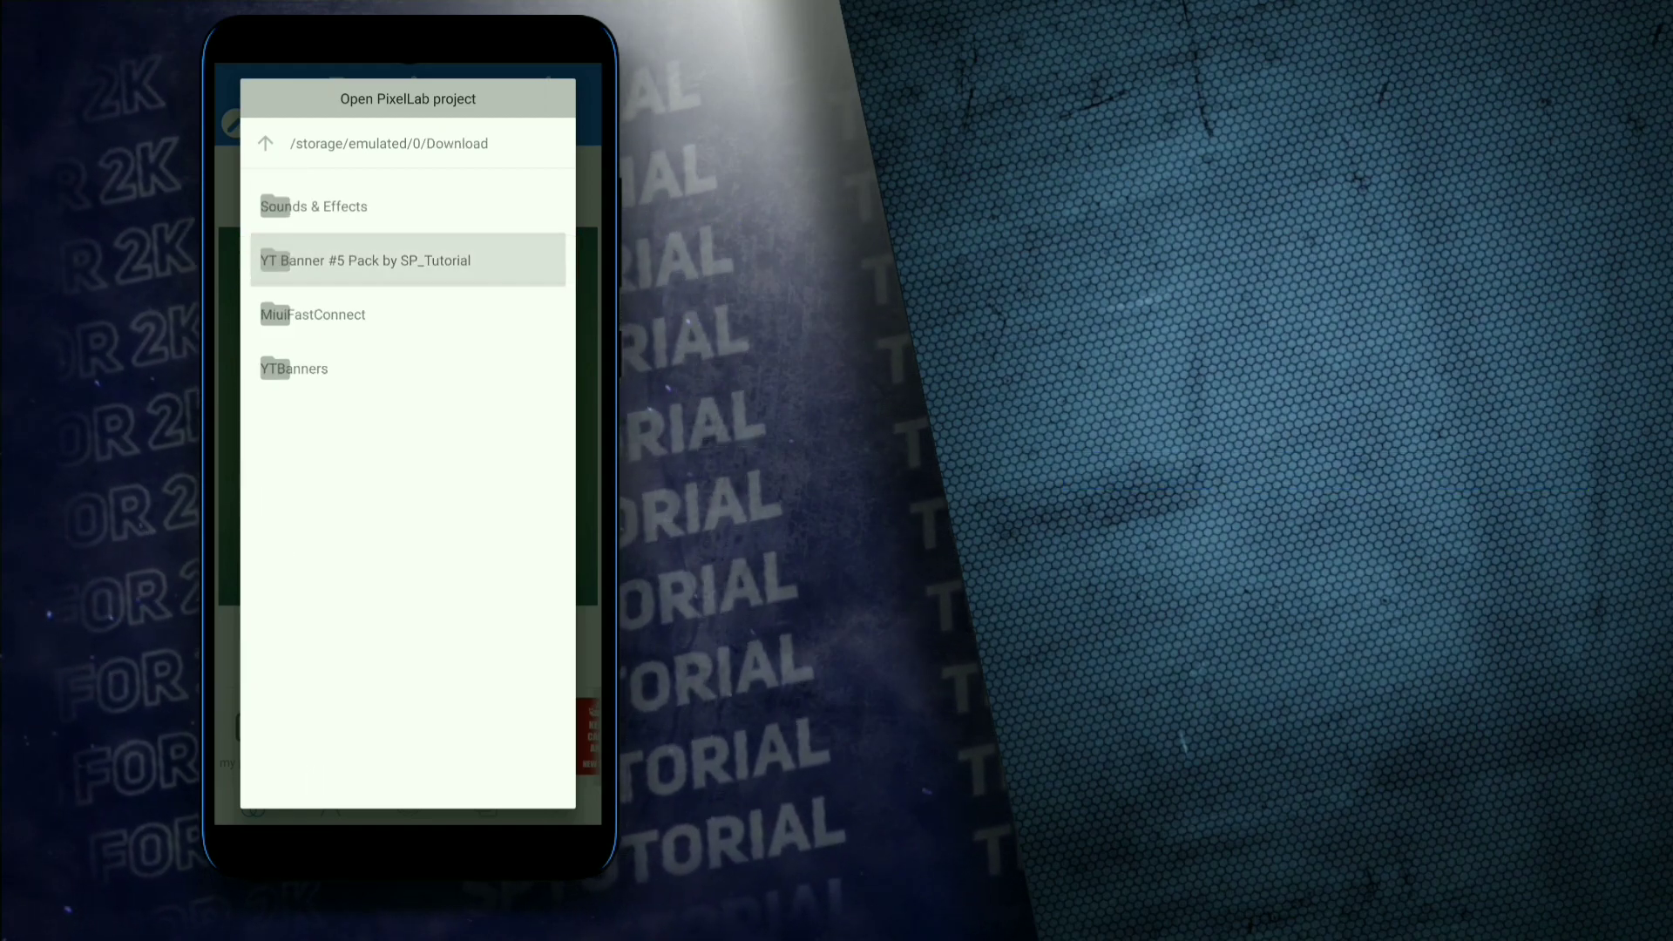
{"action": "left_click", "coordinate": [365, 260]}
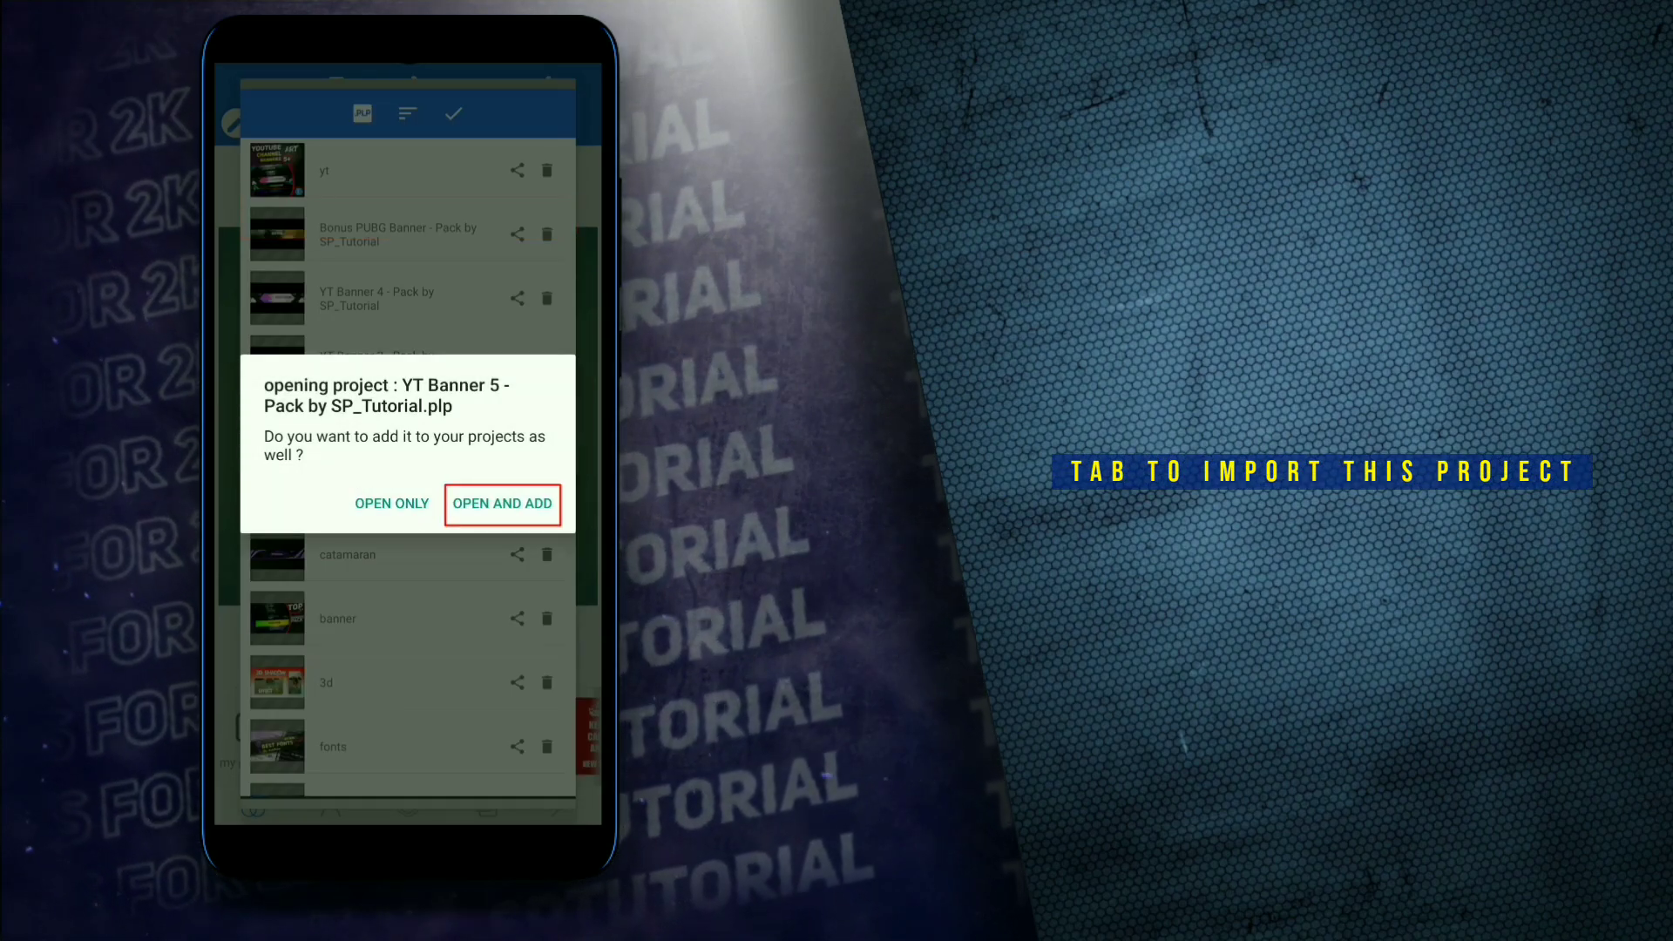
{"action": "left_click", "coordinate": [502, 504]}
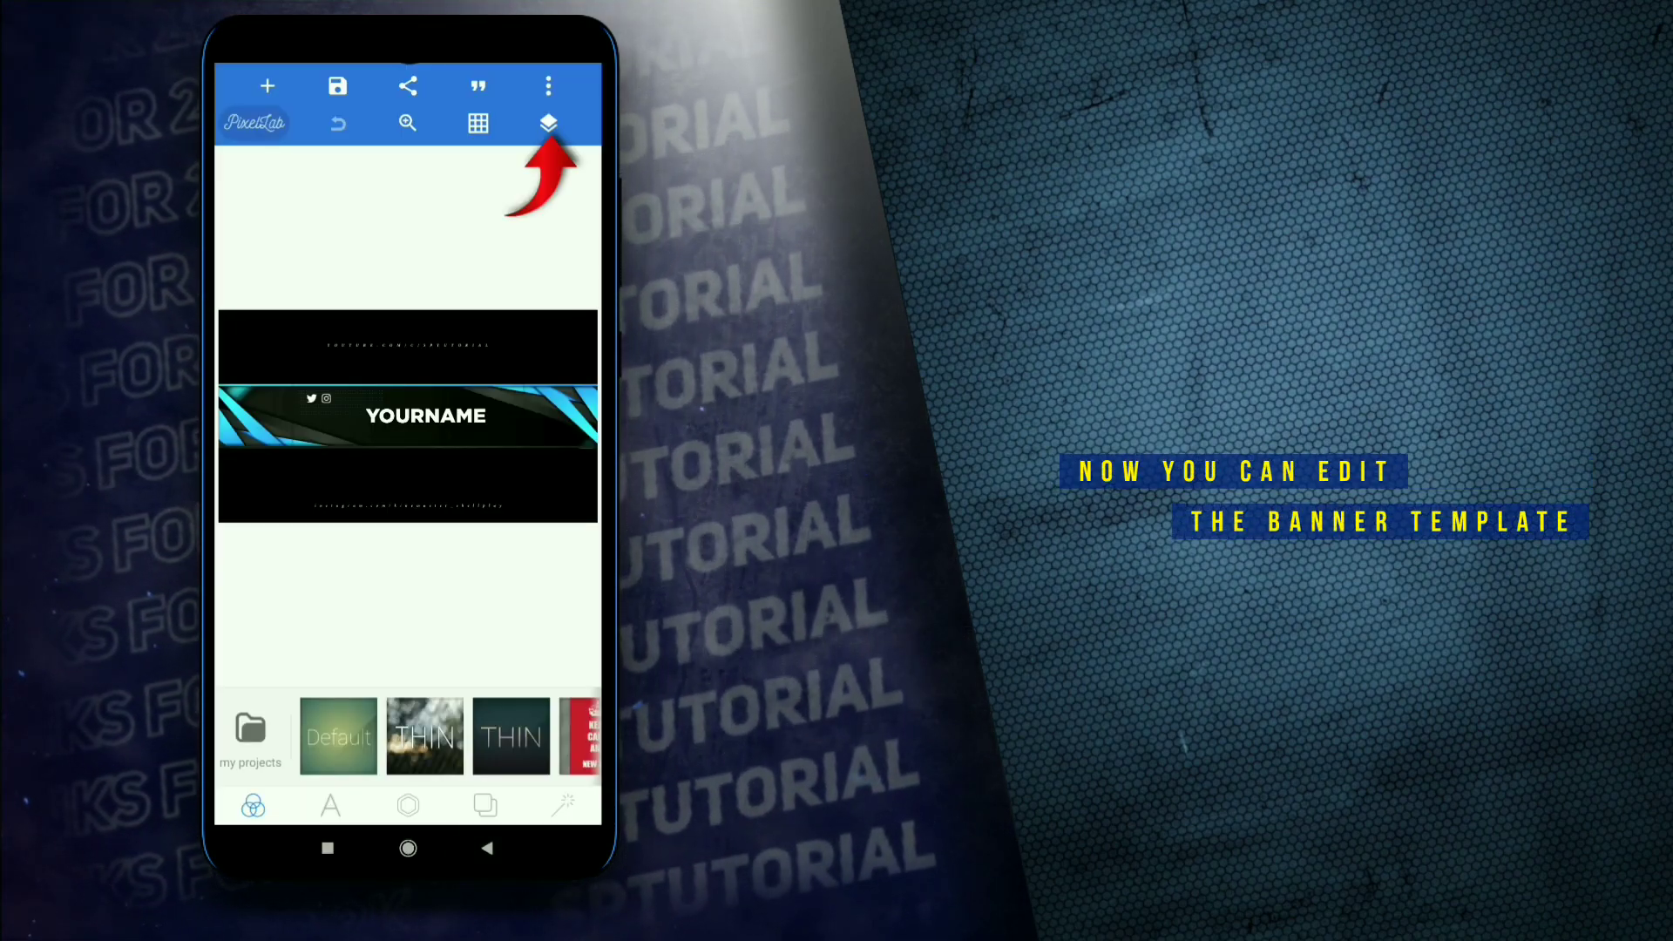
- Change the YOURNAME text layer to read SP TUTORIAL
{"action": "left_click", "coordinate": [547, 123]}
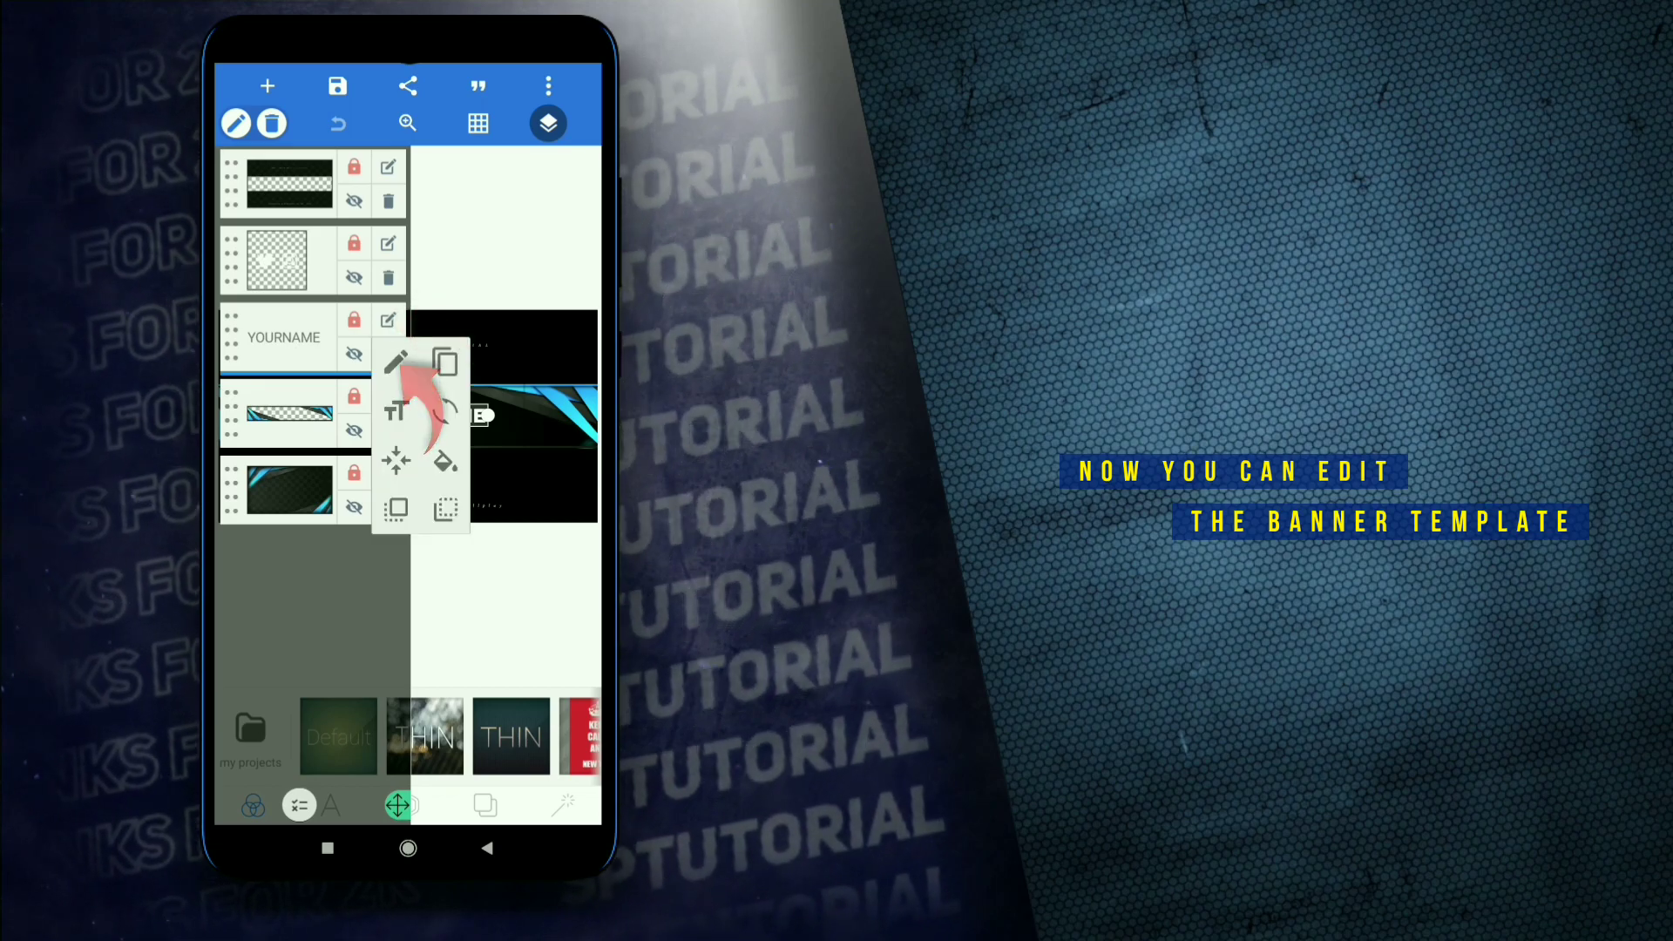
{"action": "left_click", "coordinate": [396, 363]}
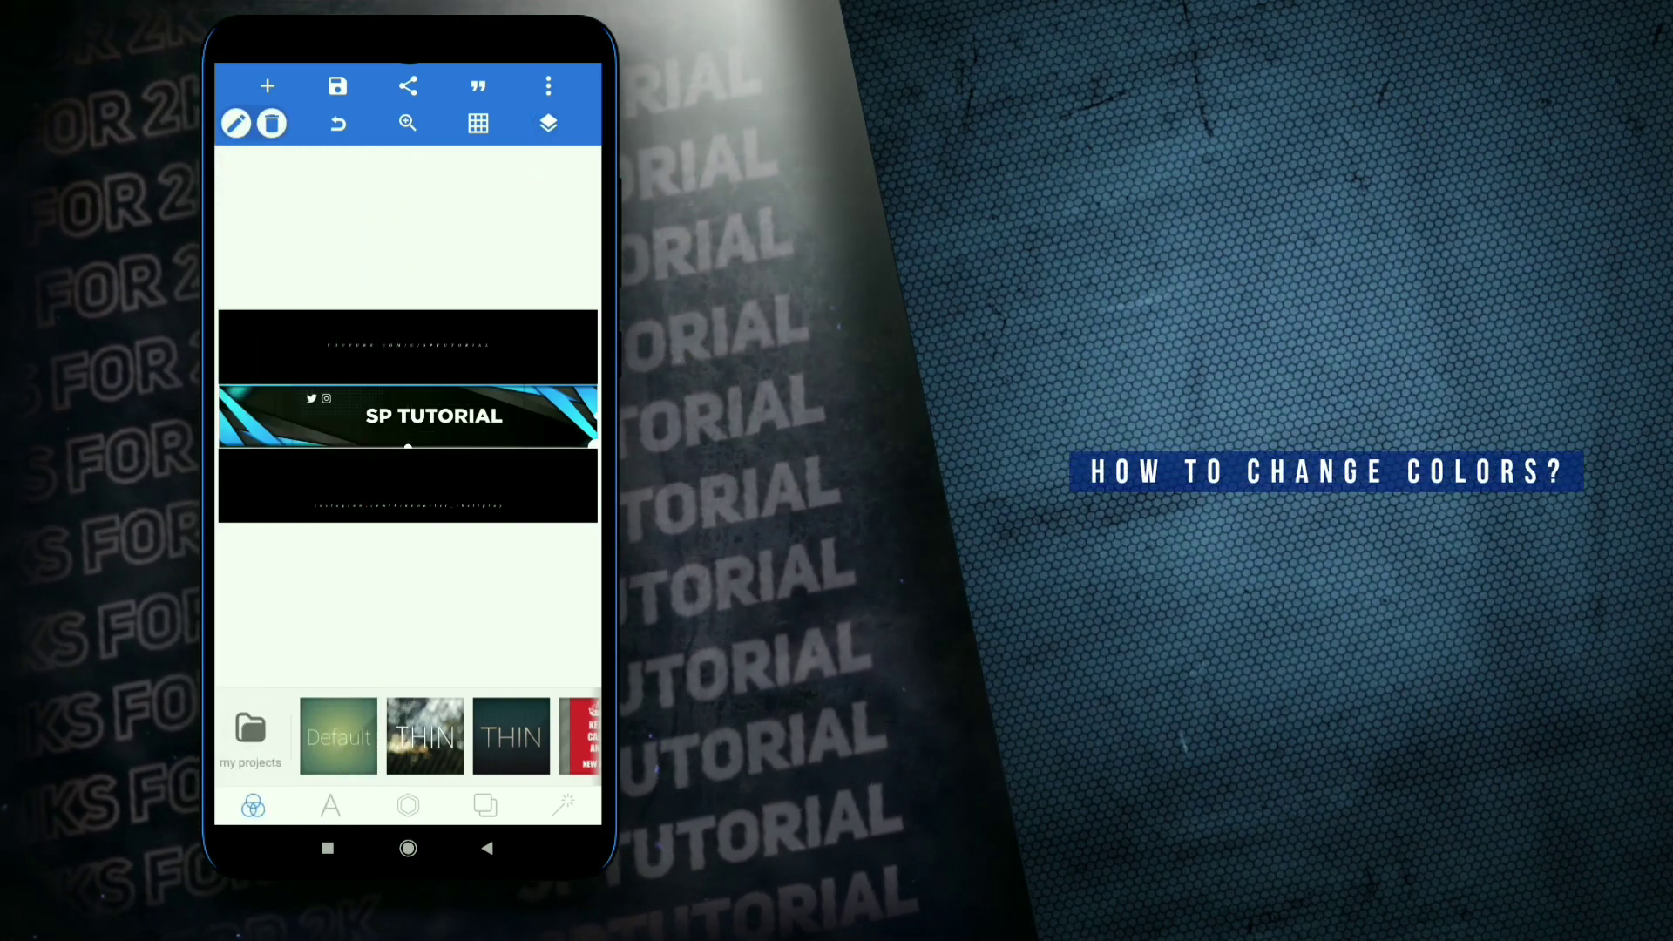
{"action": "left_click", "coordinate": [408, 804]}
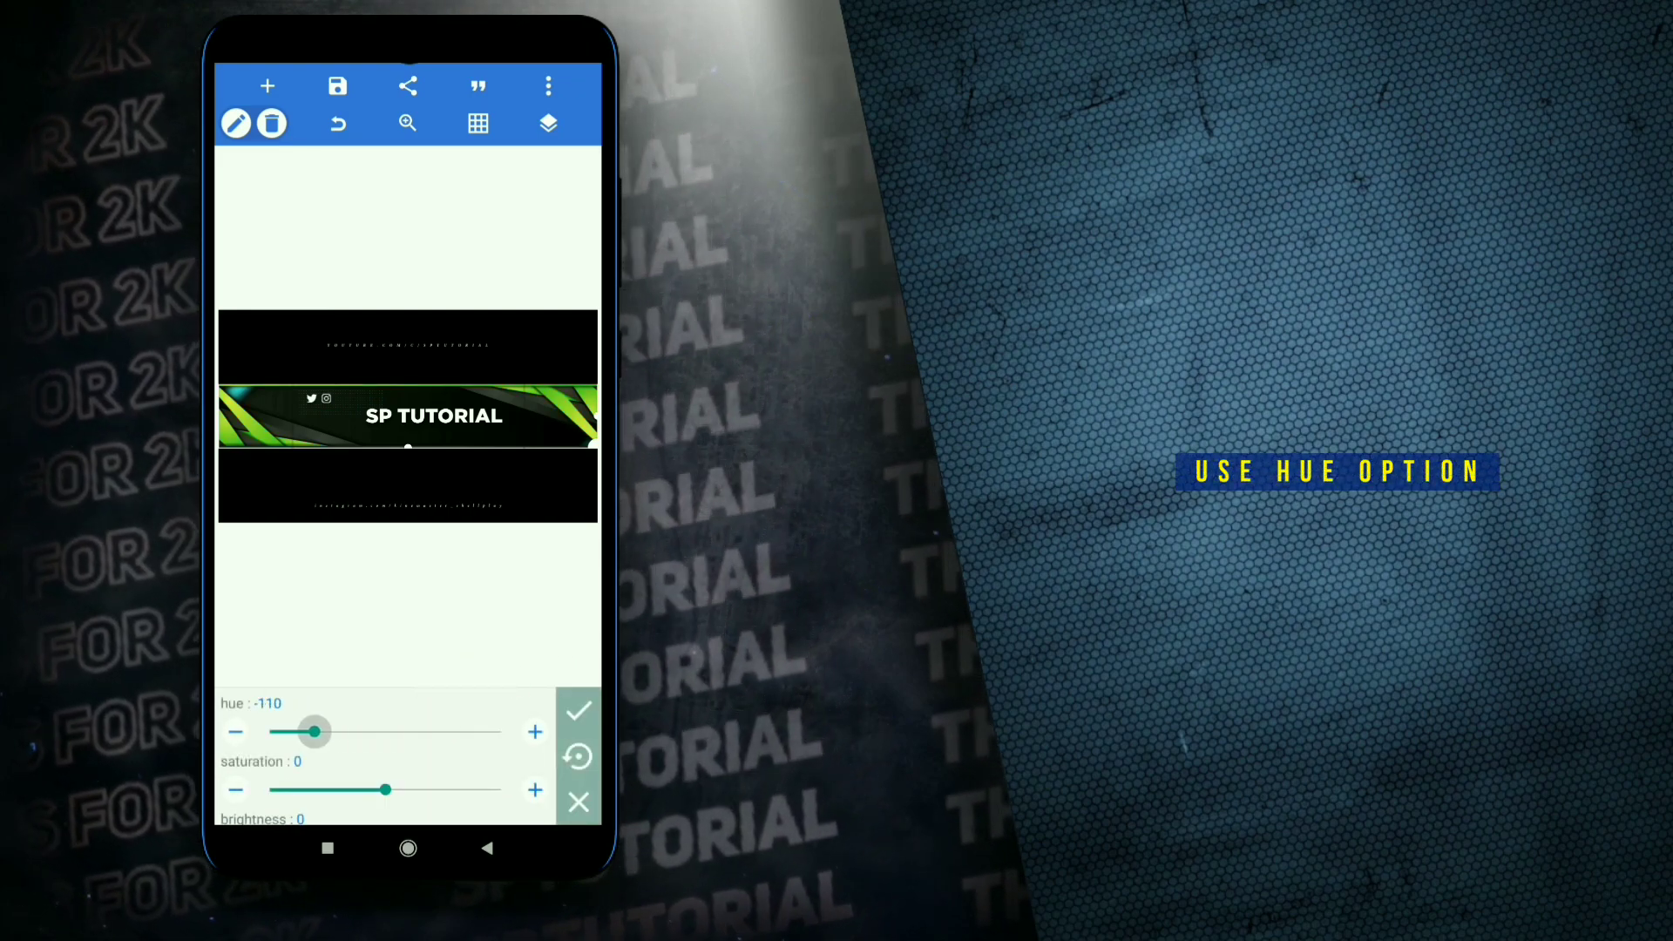
- Shift the hue of the middle, top and bottom accent stripes from blue to purple
{"action": "left_click_drag", "start_coordinate": [314, 731], "coordinate": [446, 731]}
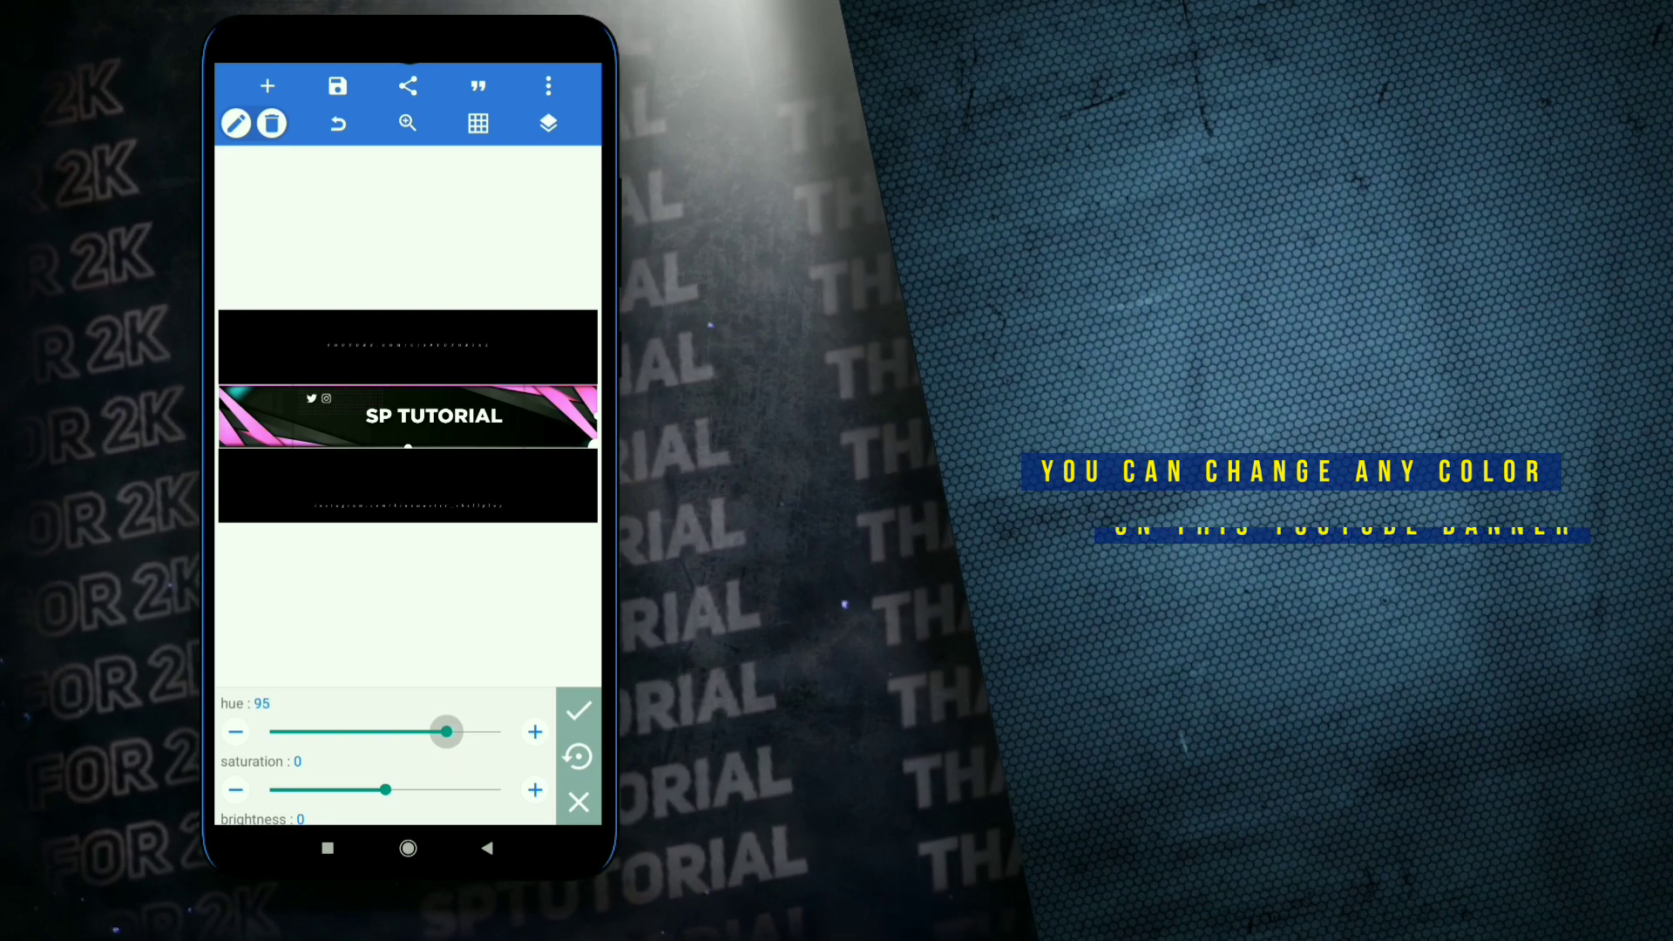
{"action": "left_click_drag", "start_coordinate": [445, 732], "coordinate": [429, 731]}
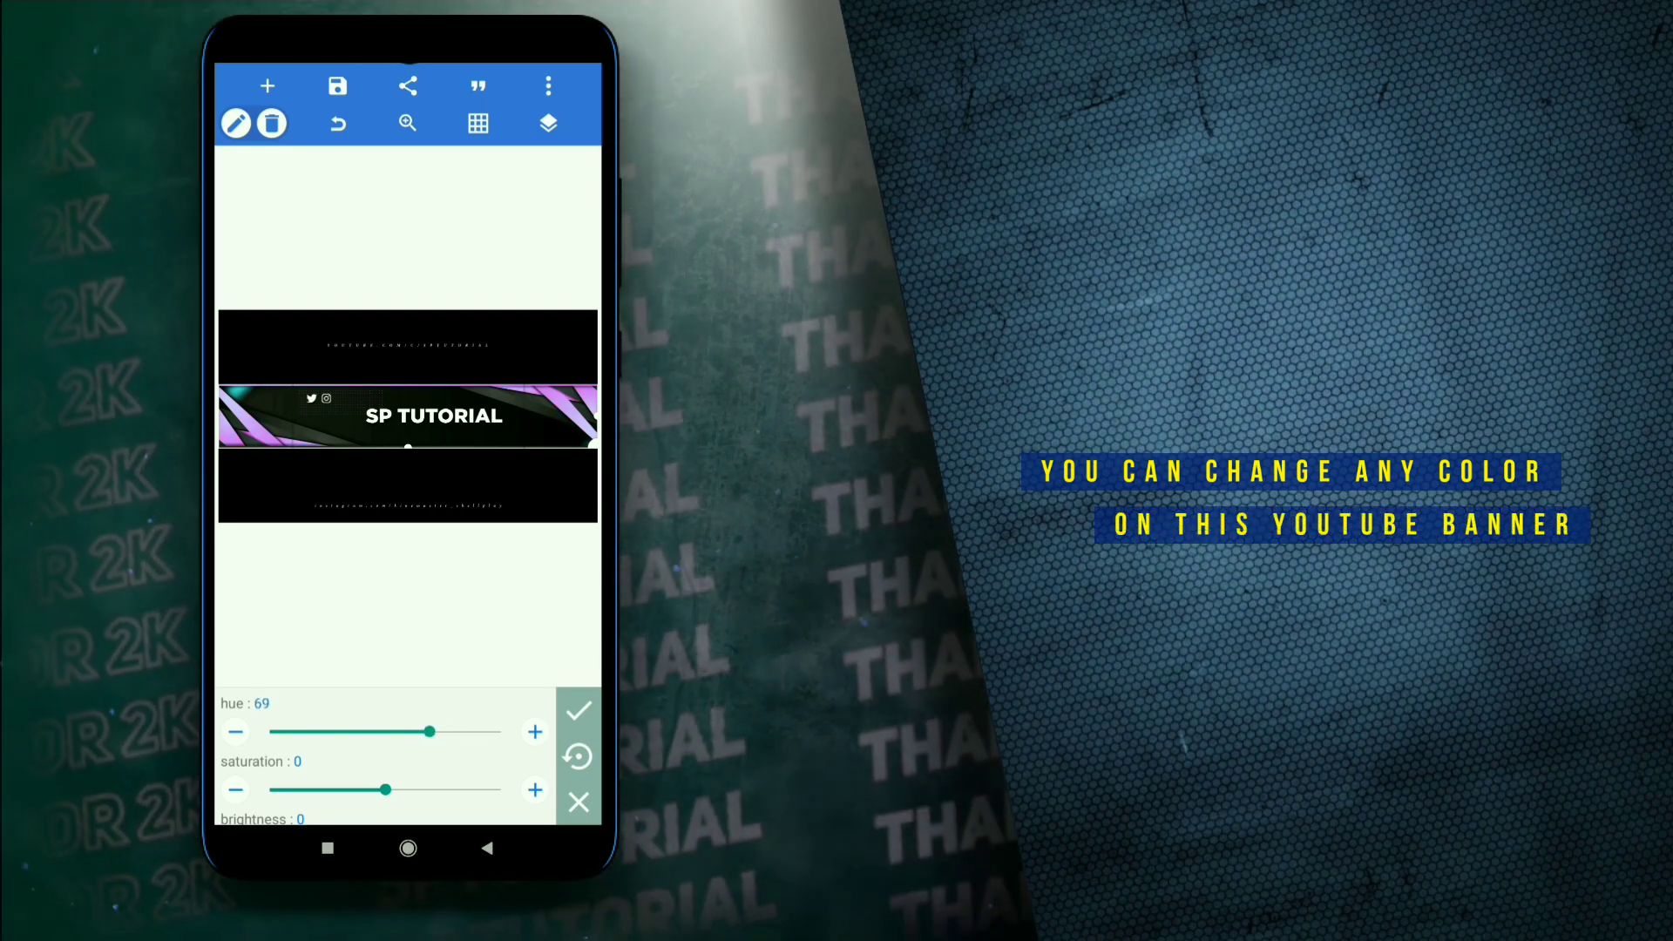
{"action": "left_click", "coordinate": [547, 123]}
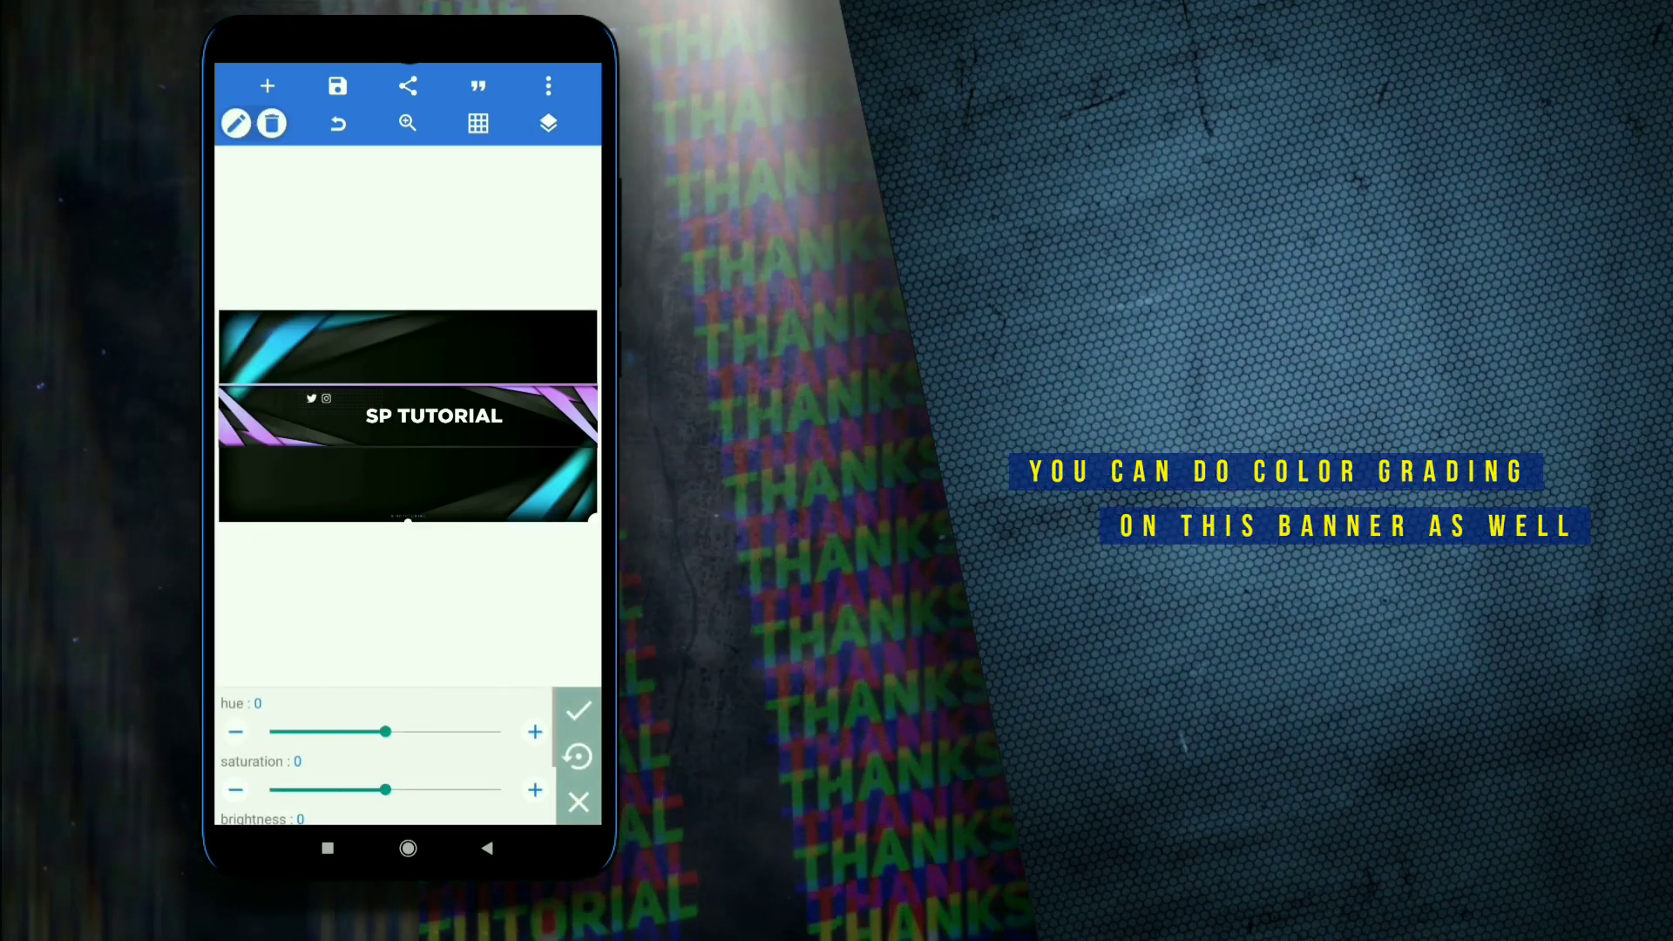
{"action": "left_click_drag", "start_coordinate": [386, 733], "coordinate": [431, 732]}
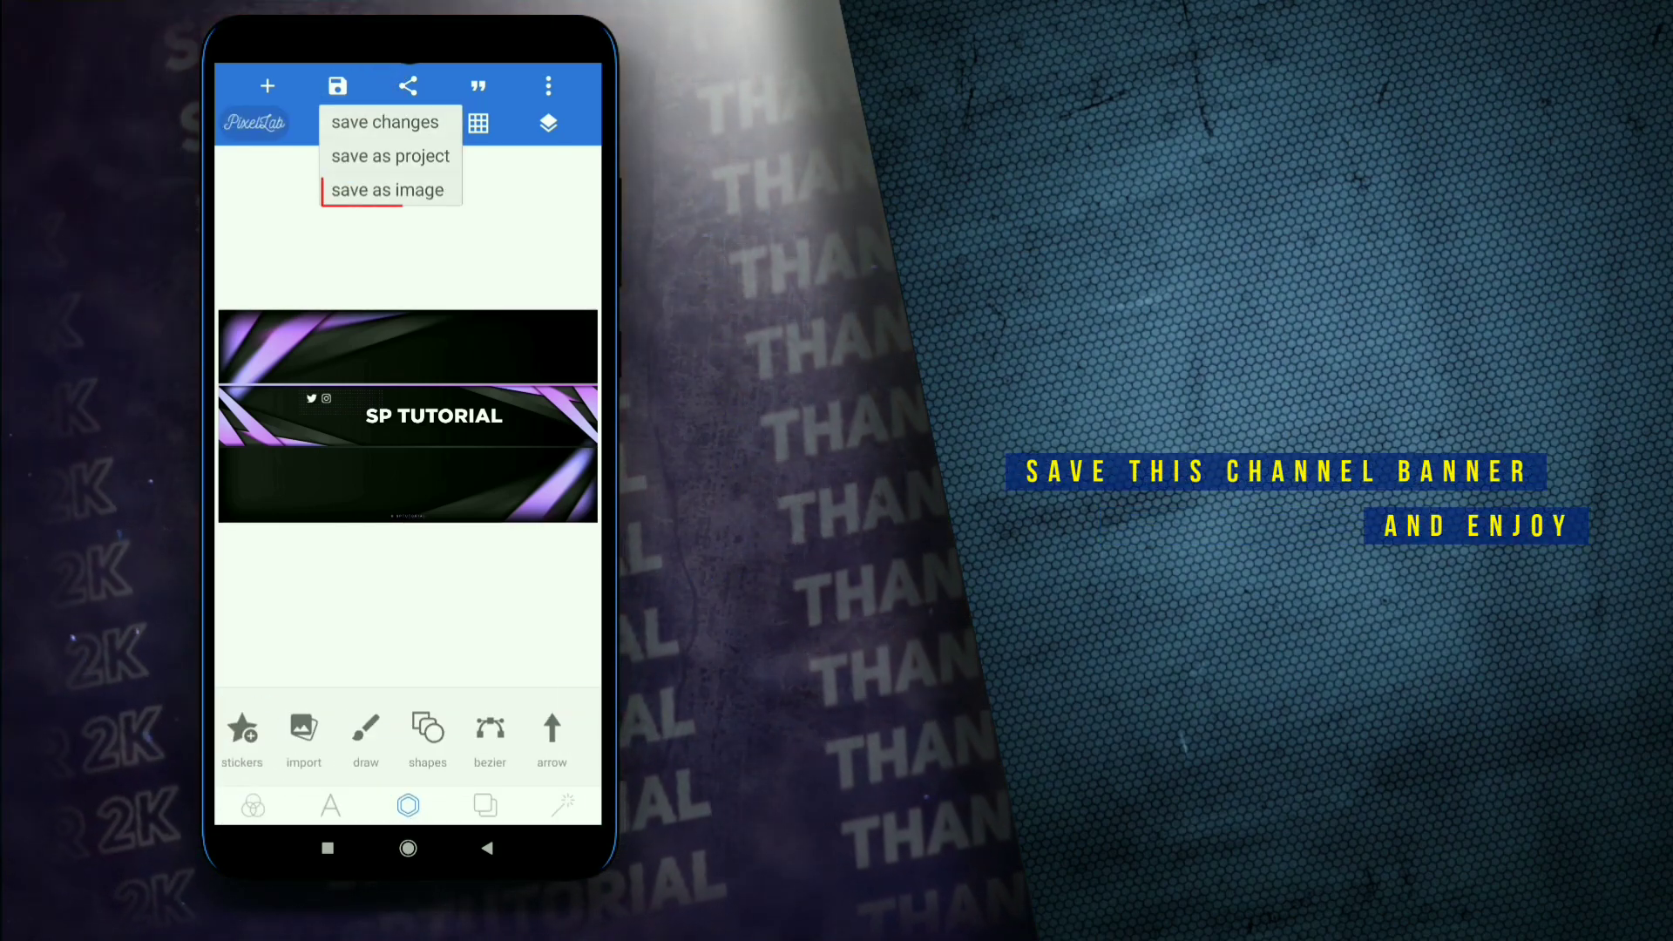
- Export the banner as an ultra-quality JPG to the gallery
{"action": "left_click", "coordinate": [387, 190]}
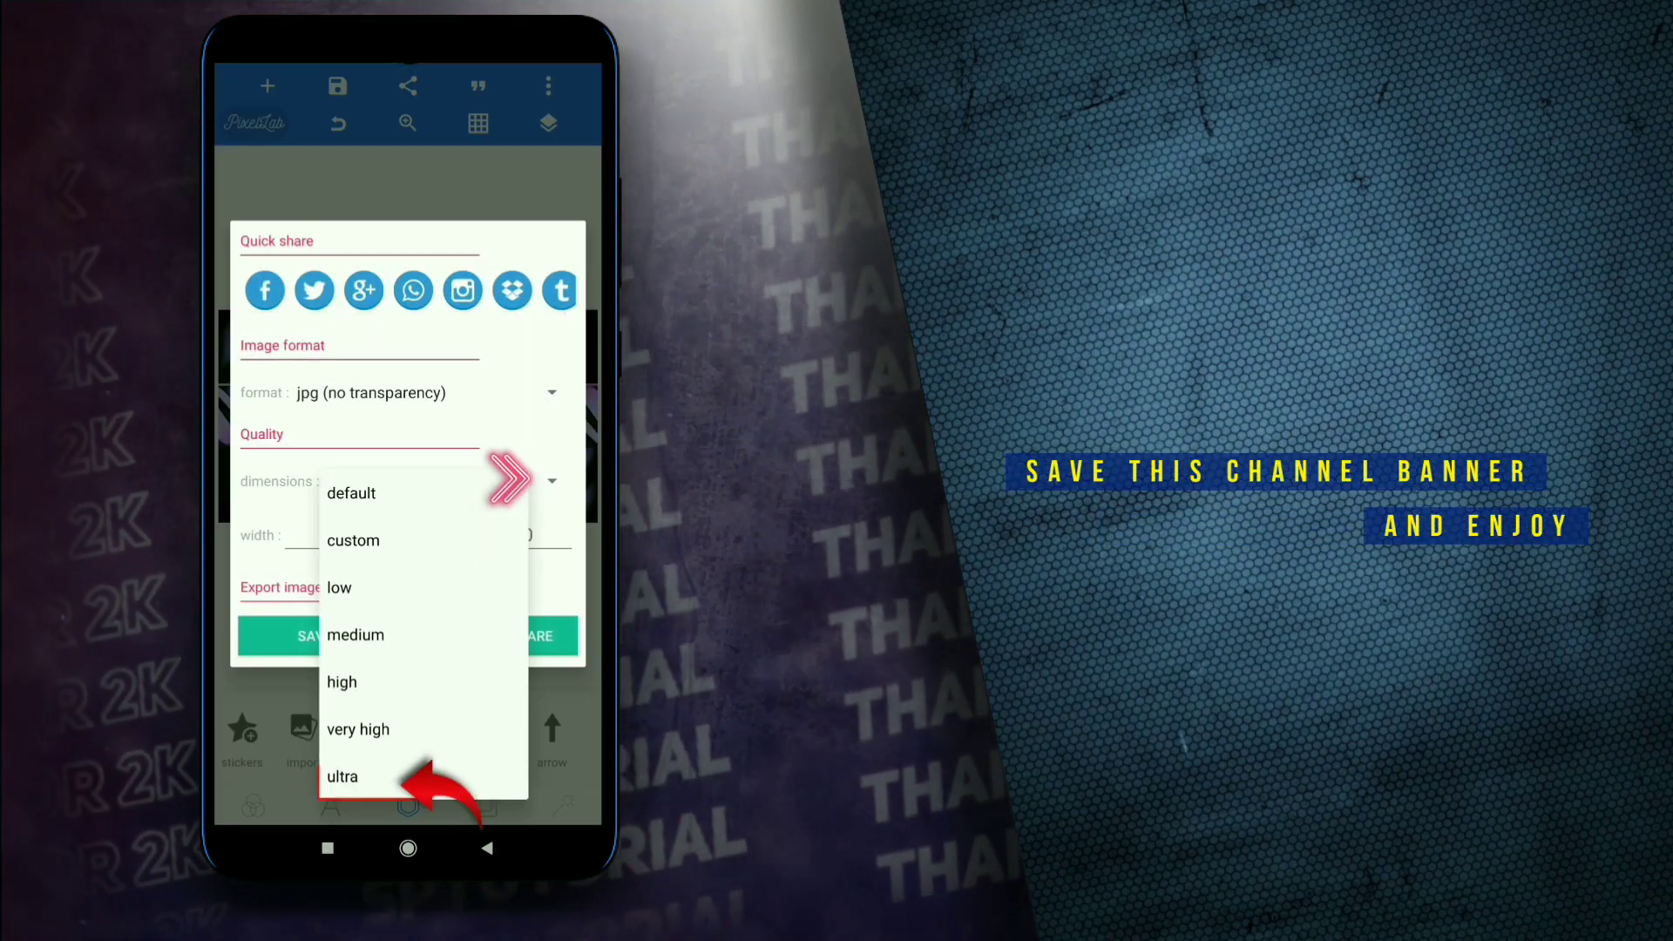
{"action": "left_click", "coordinate": [343, 776]}
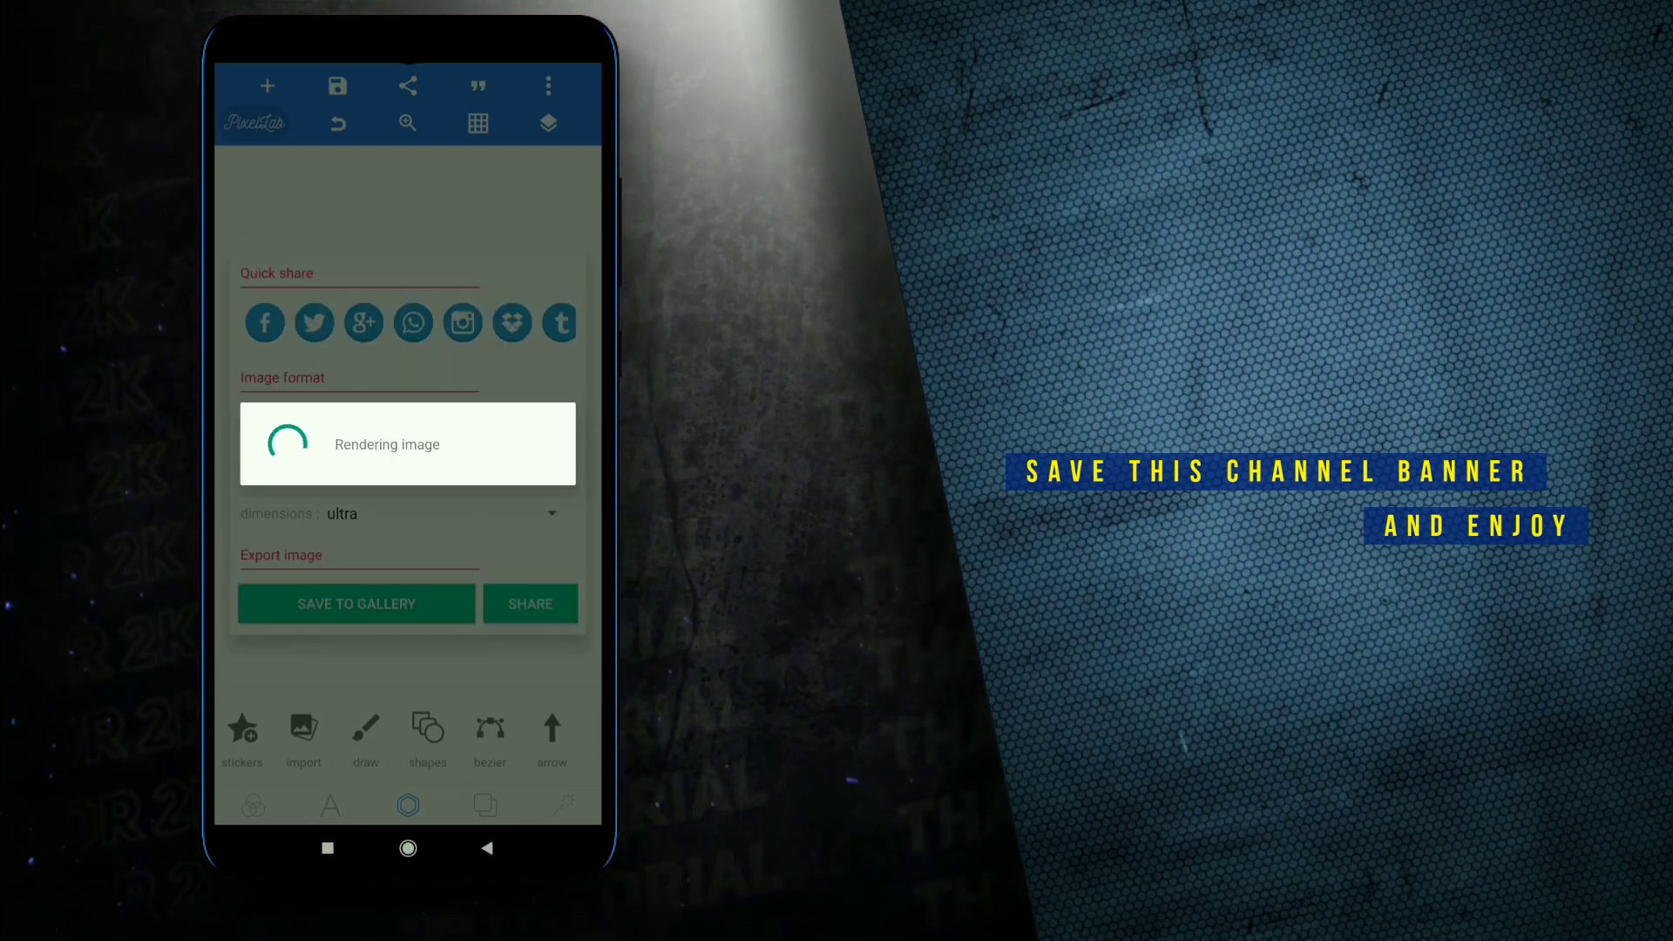
{"action": "left_click", "coordinate": [356, 604]}
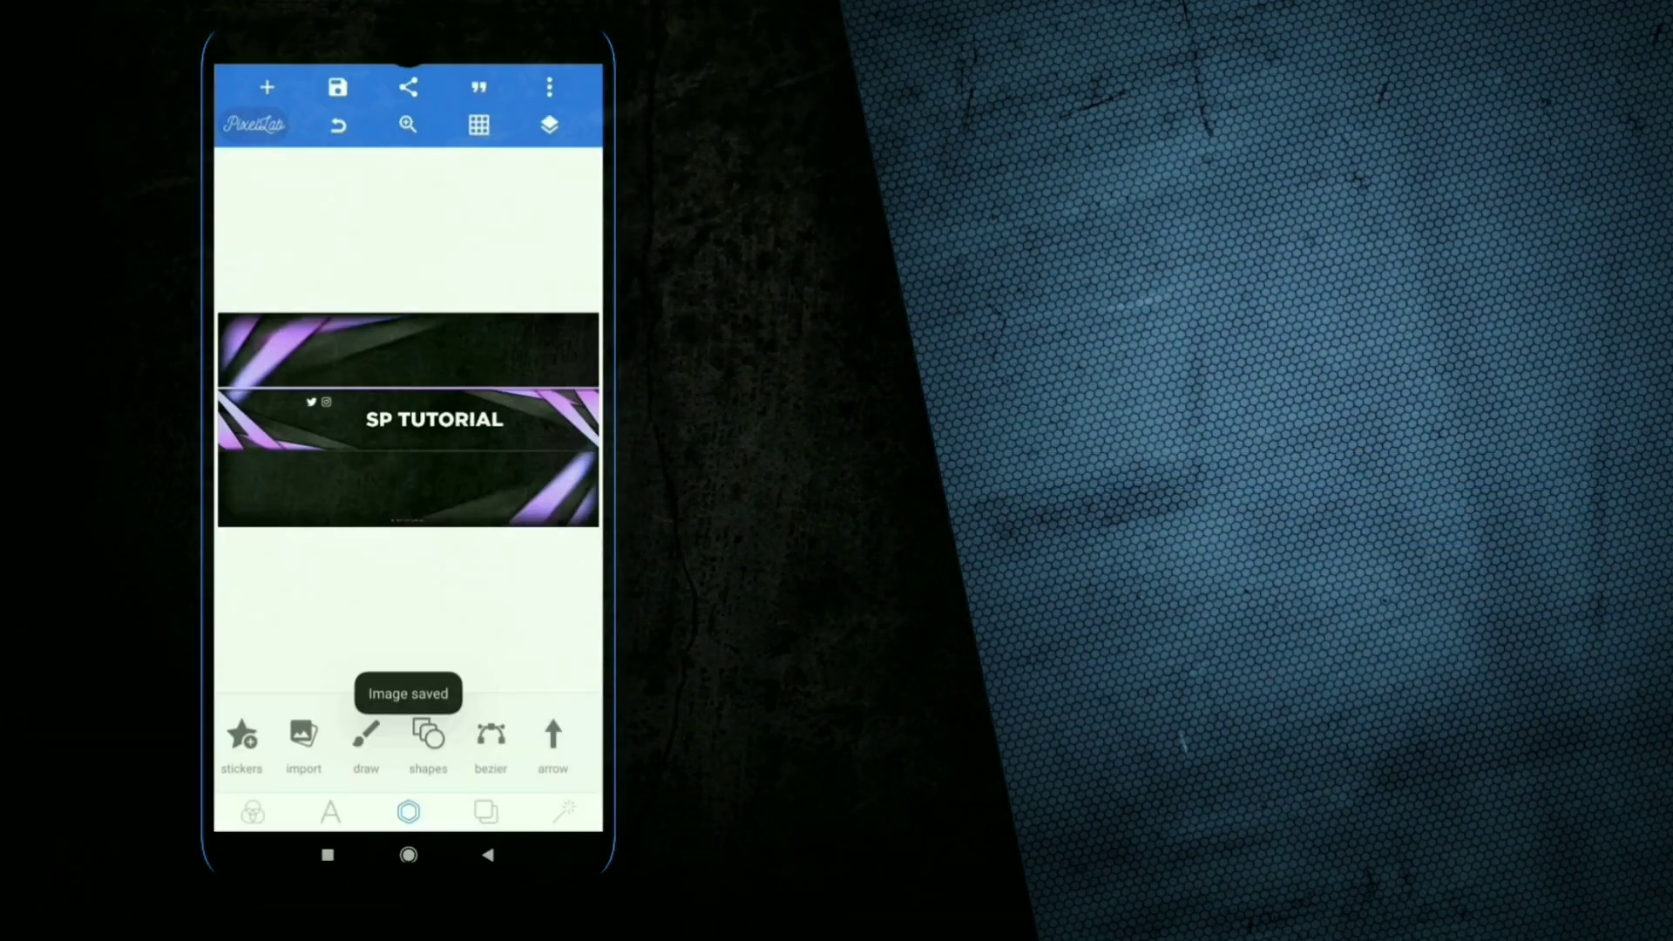